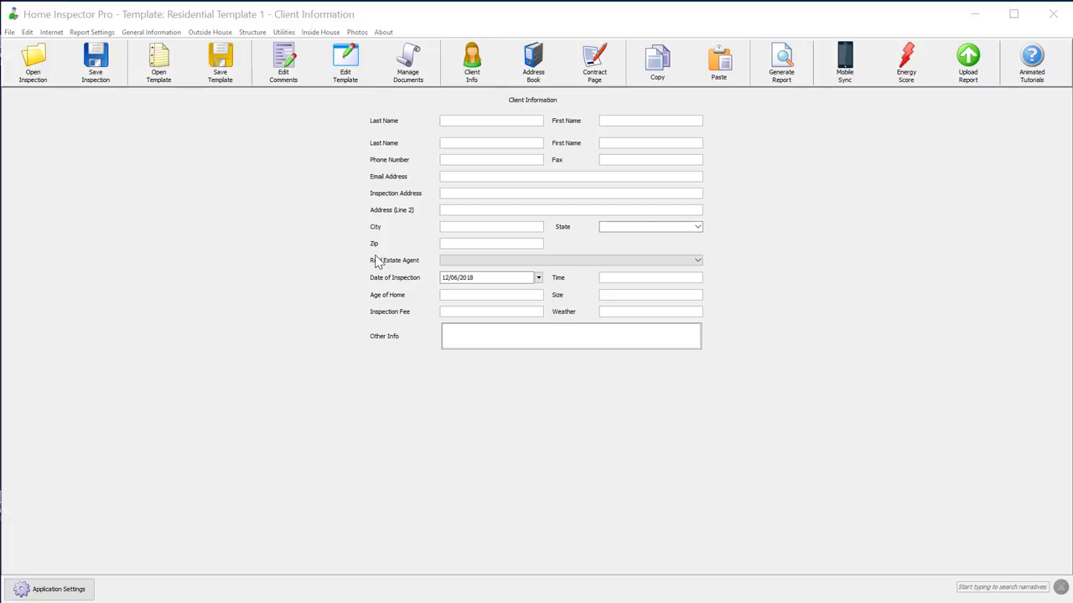
Step: Reach the Add/Review Photos page from the Photos menu
click(357, 32)
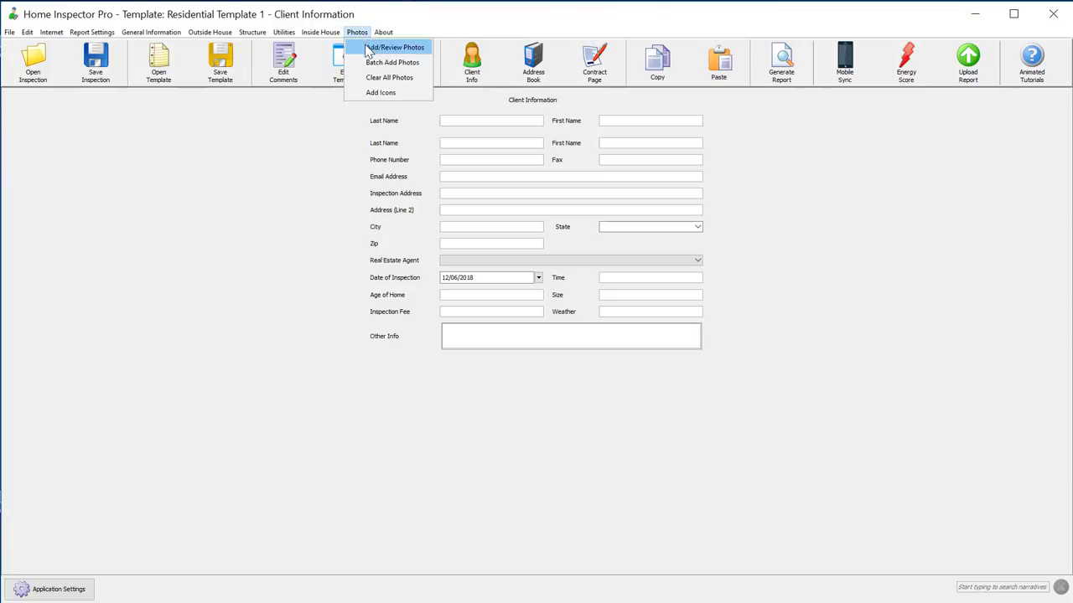
click(394, 46)
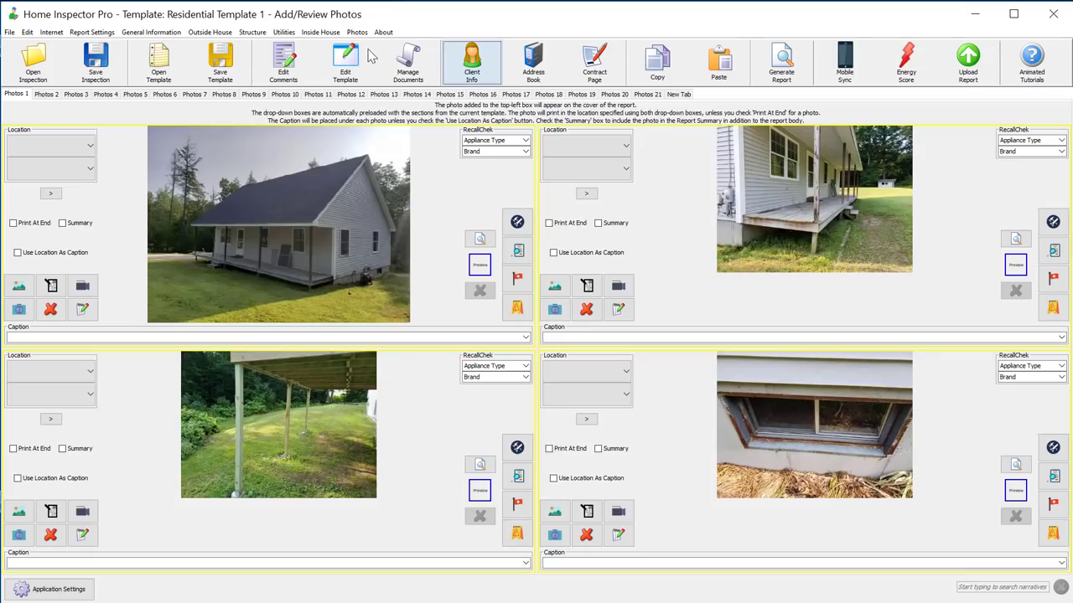
mouse_move(411, 212)
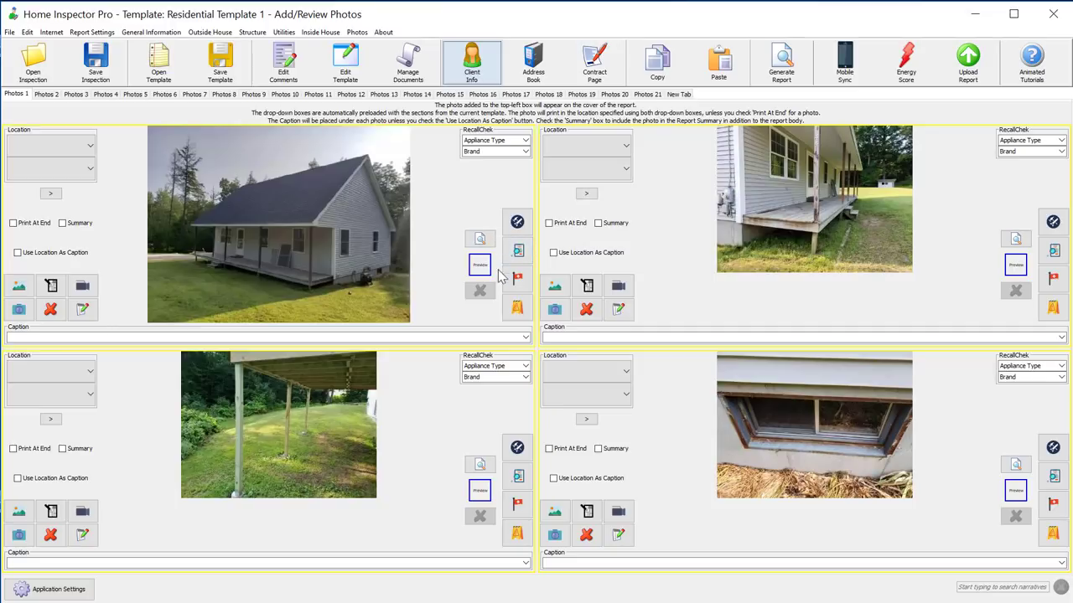
mouse_move(500, 223)
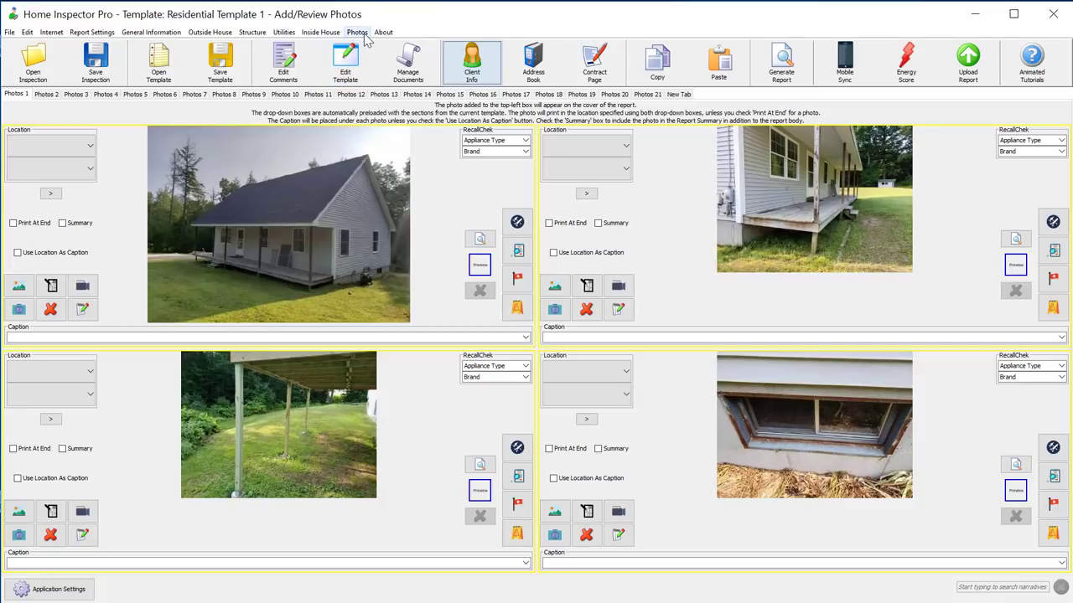
Step: Load 'Not Accessible 1.png' from the Rating Icons folder into the icon library via Add Icons
click(357, 32)
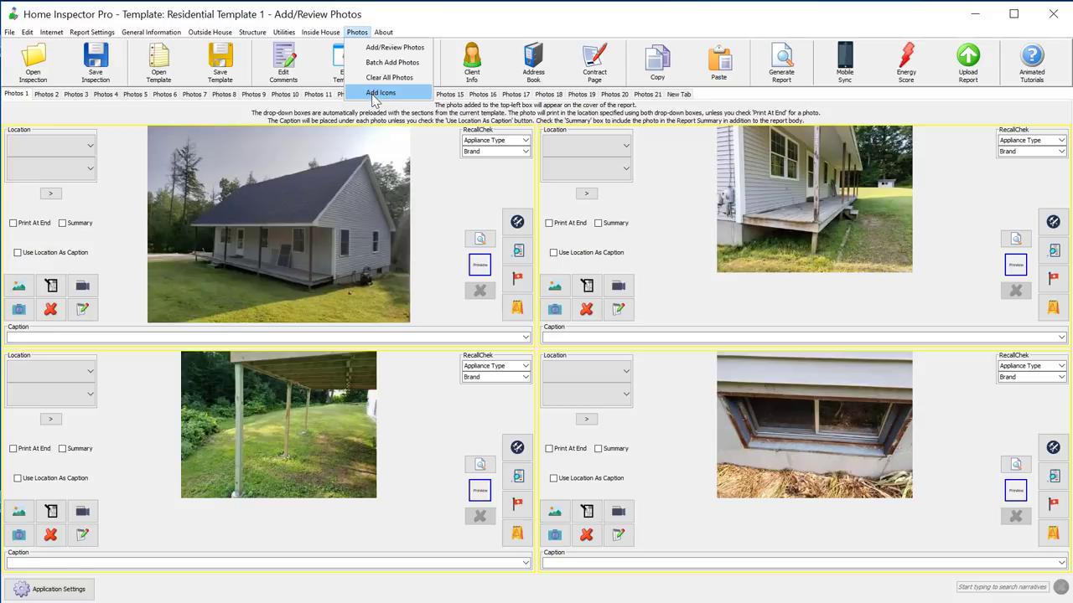
click(380, 92)
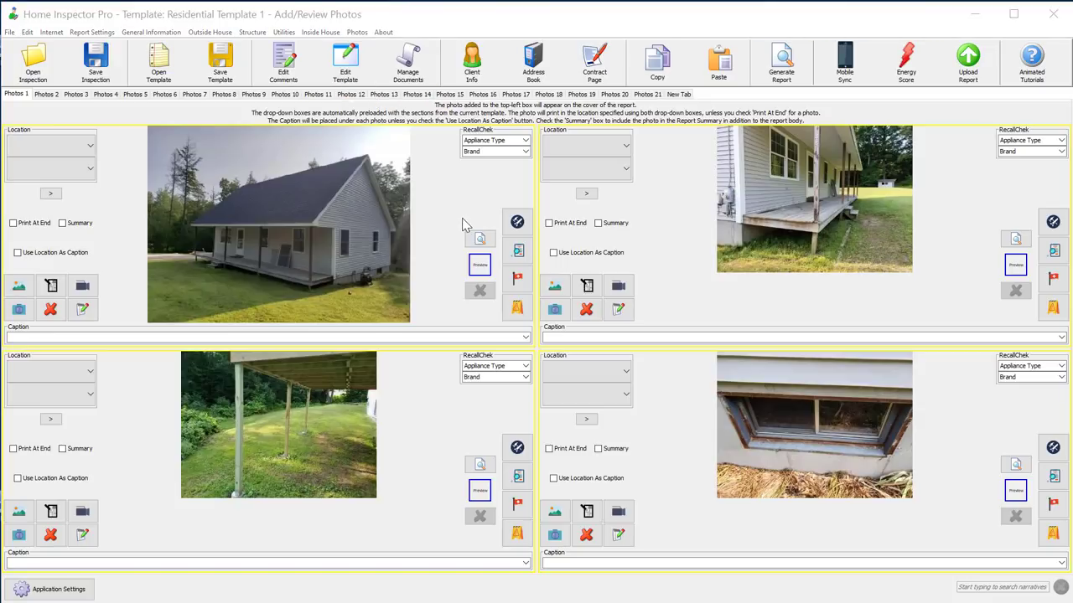
mouse_move(478, 203)
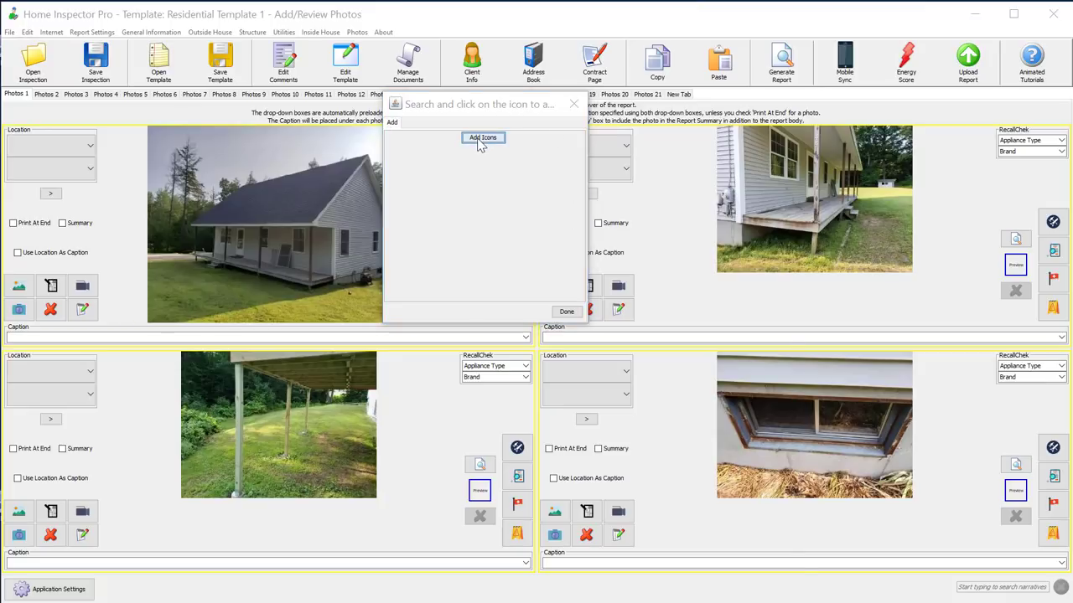
click(484, 138)
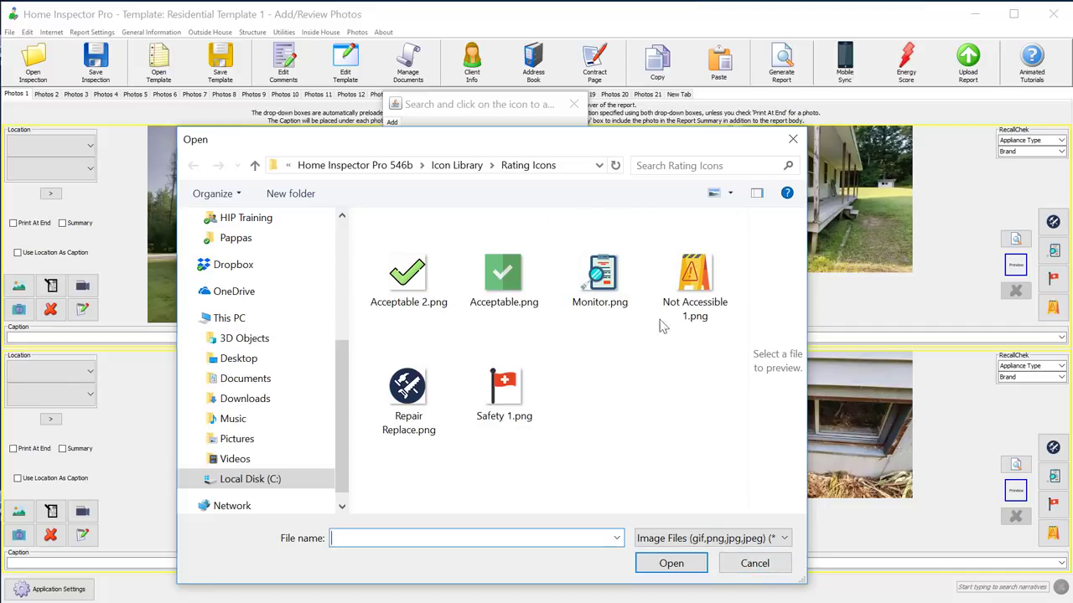
click(694, 281)
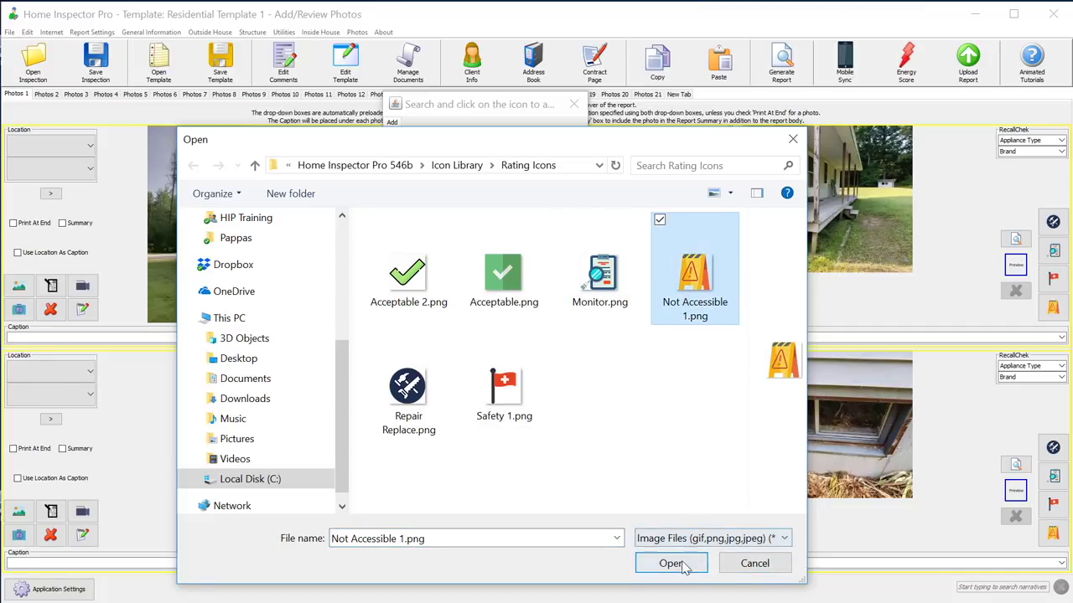
click(670, 563)
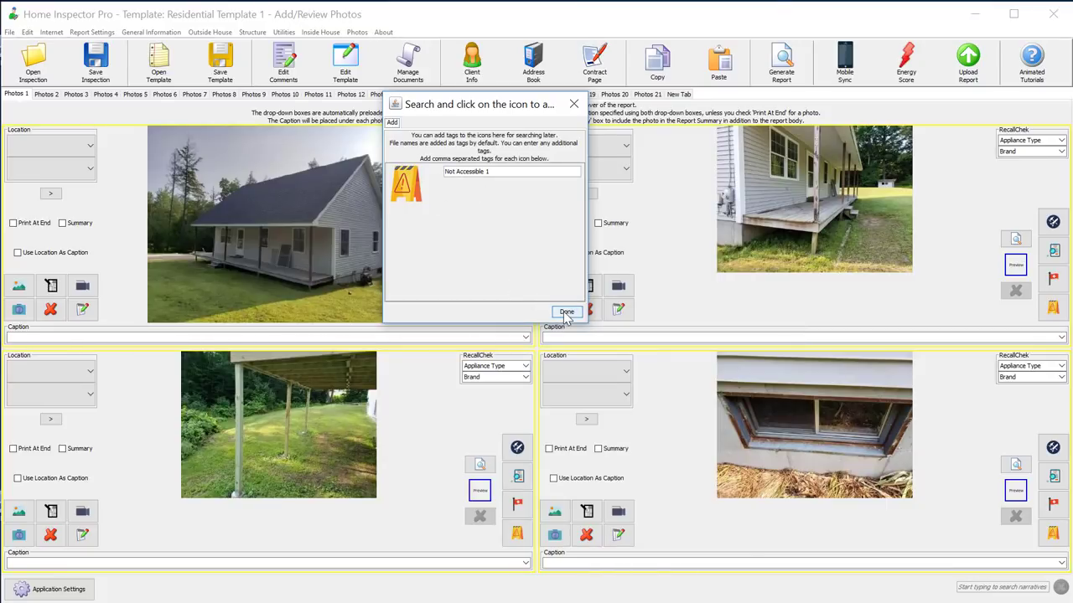
click(566, 312)
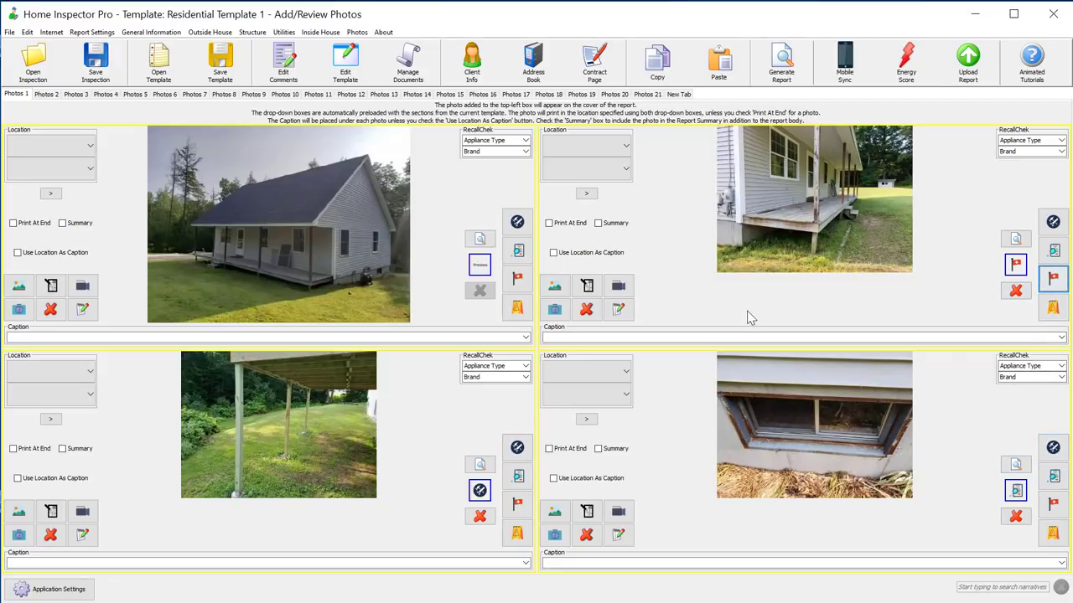
mouse_move(736, 142)
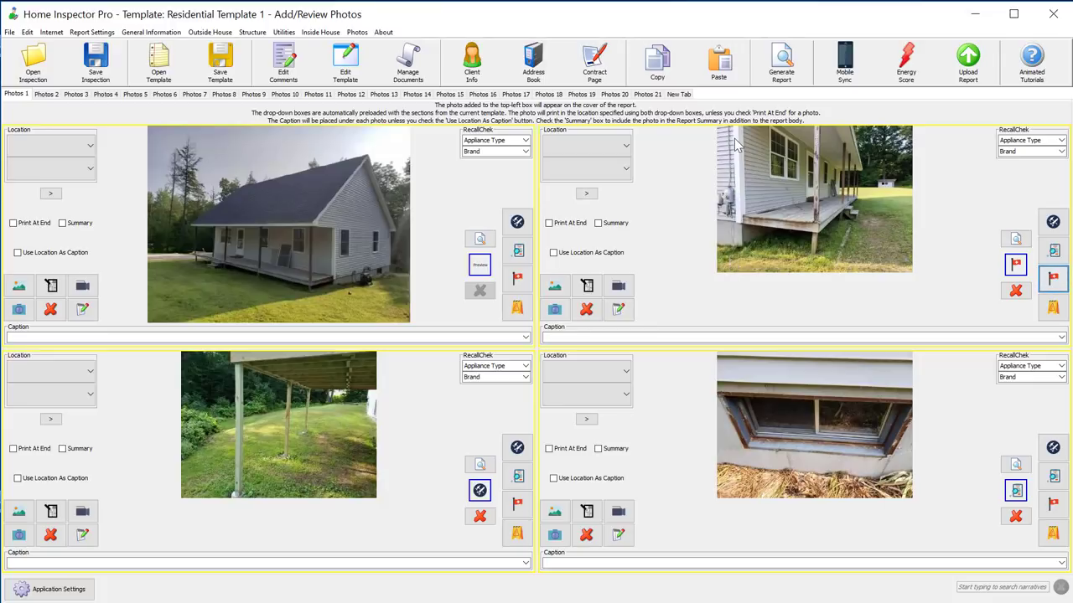
mouse_move(870, 270)
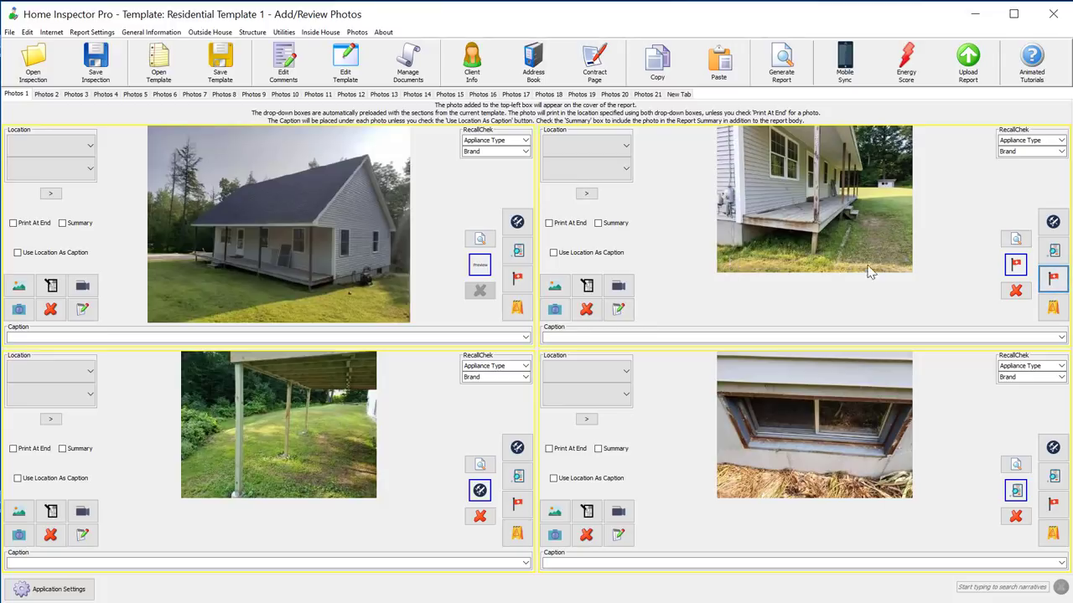
mouse_move(794, 291)
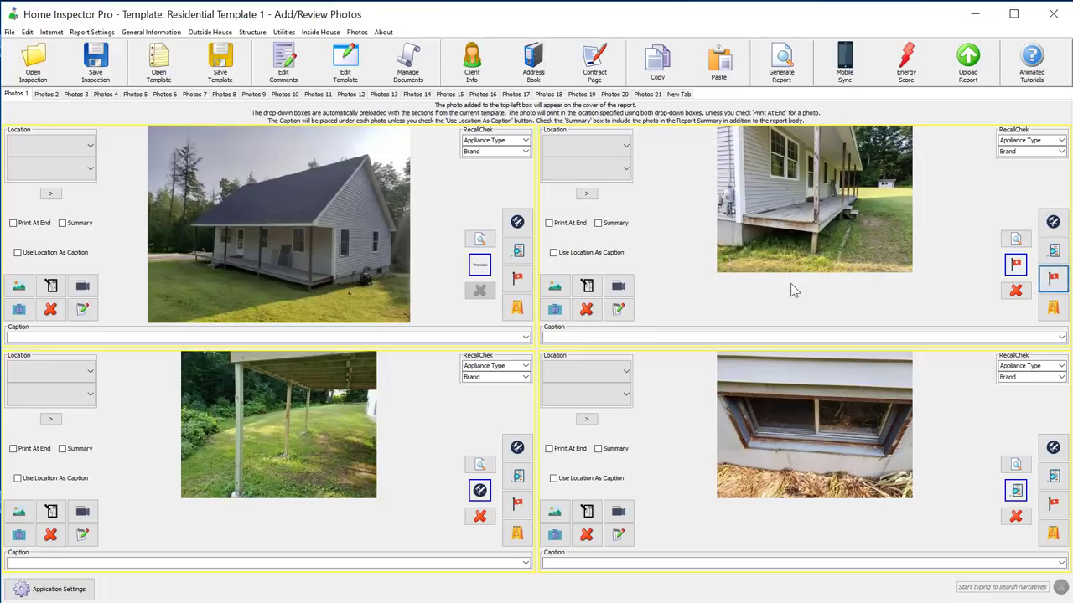
mouse_move(657, 329)
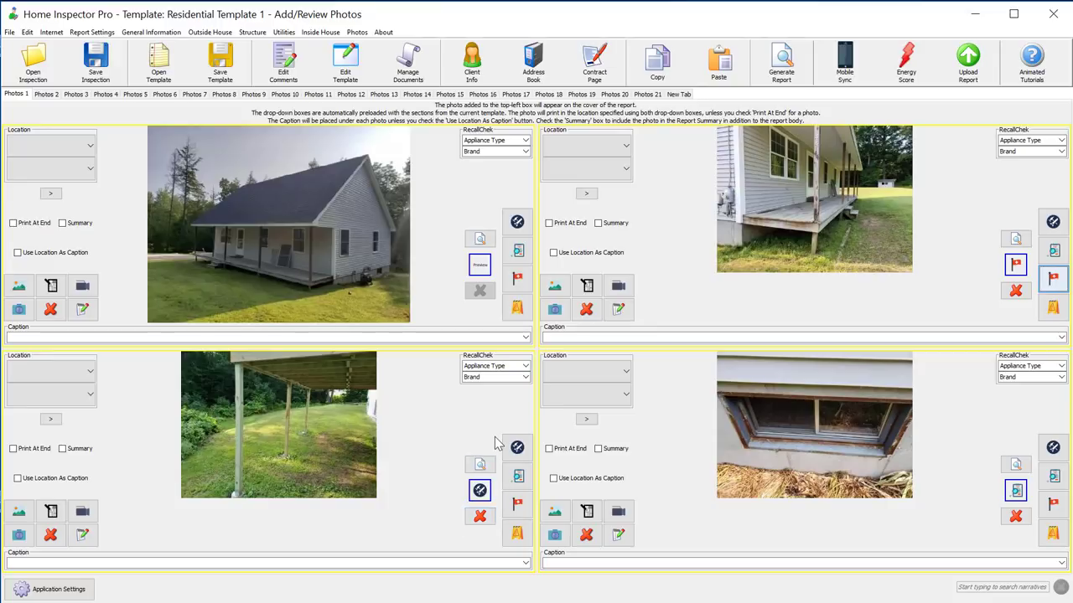
Step: Bring up the full icon picker for the under-porch lawn photo
click(479, 465)
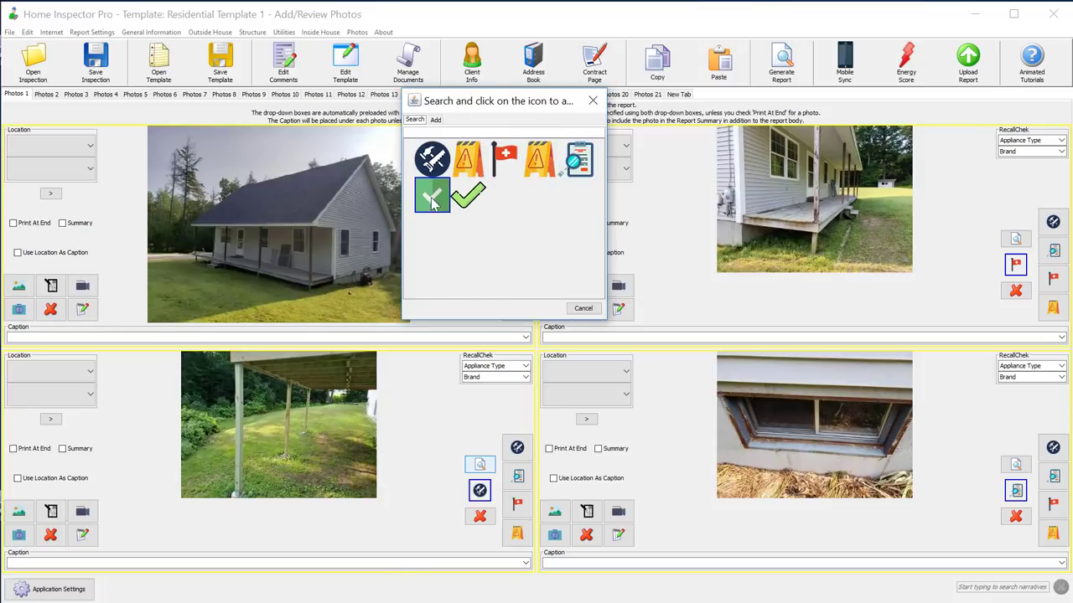
Step: Apply the green Acceptable check icon to the under-porch lawn photo
click(431, 195)
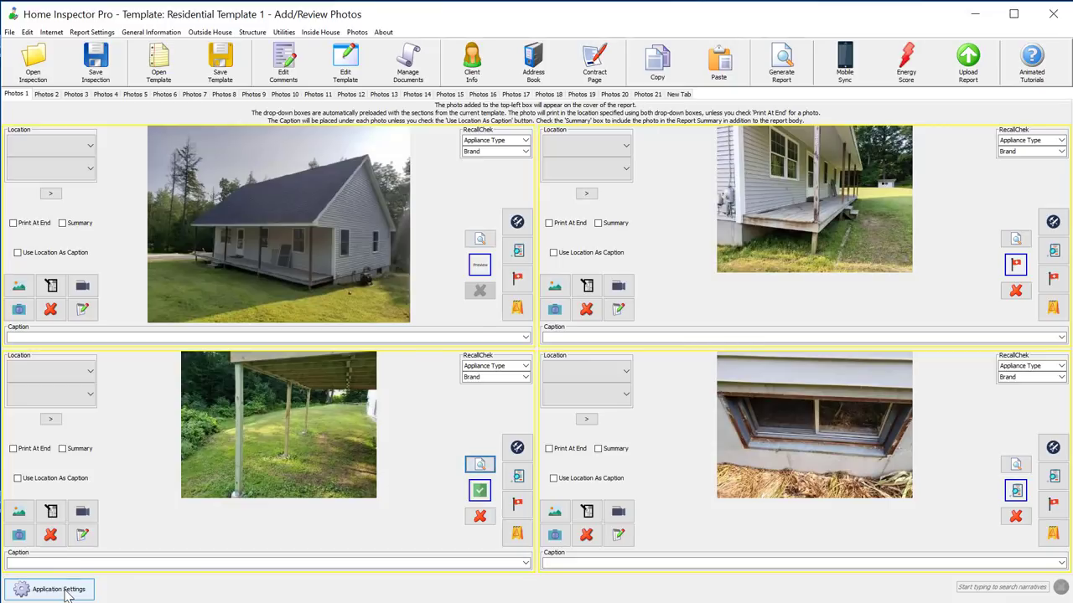
Step: In Application Settings keep Enable Icons Overlay ticked, set overlay buttons to 4, and confirm with OK
click(59, 589)
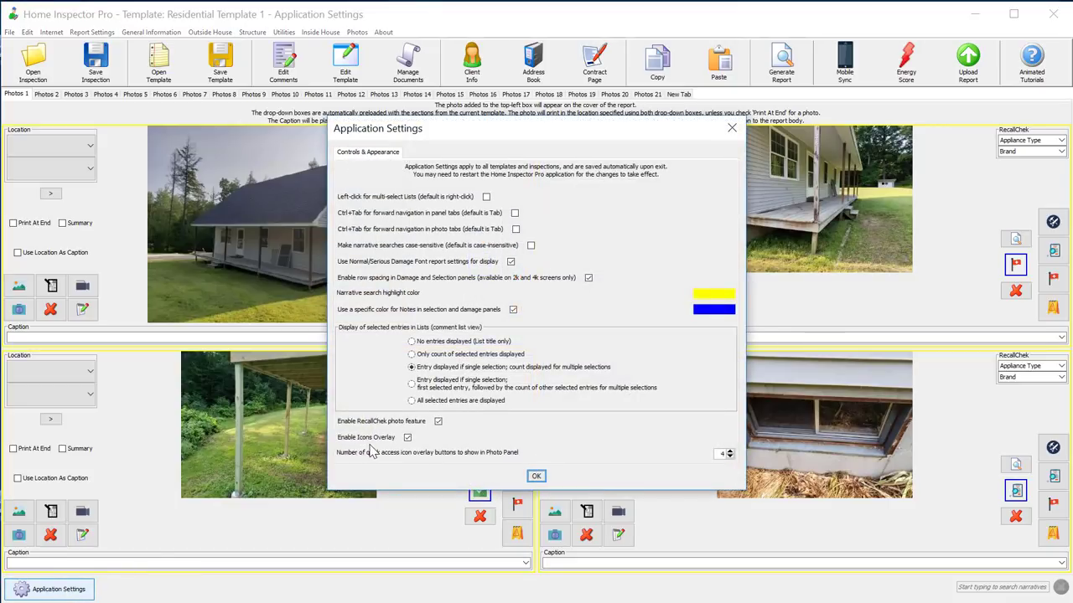
click(407, 437)
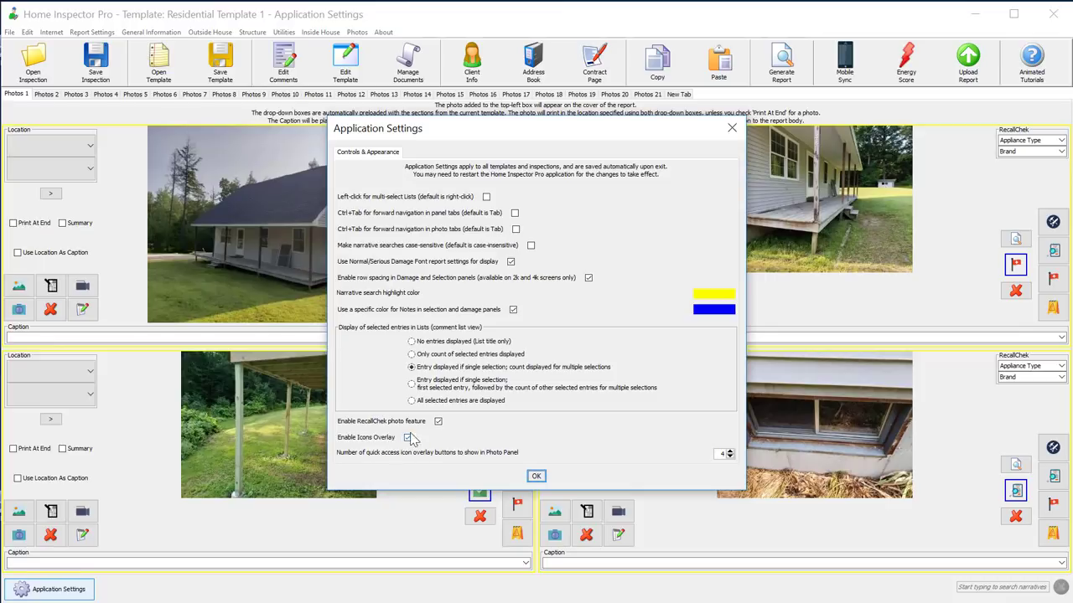
click(407, 437)
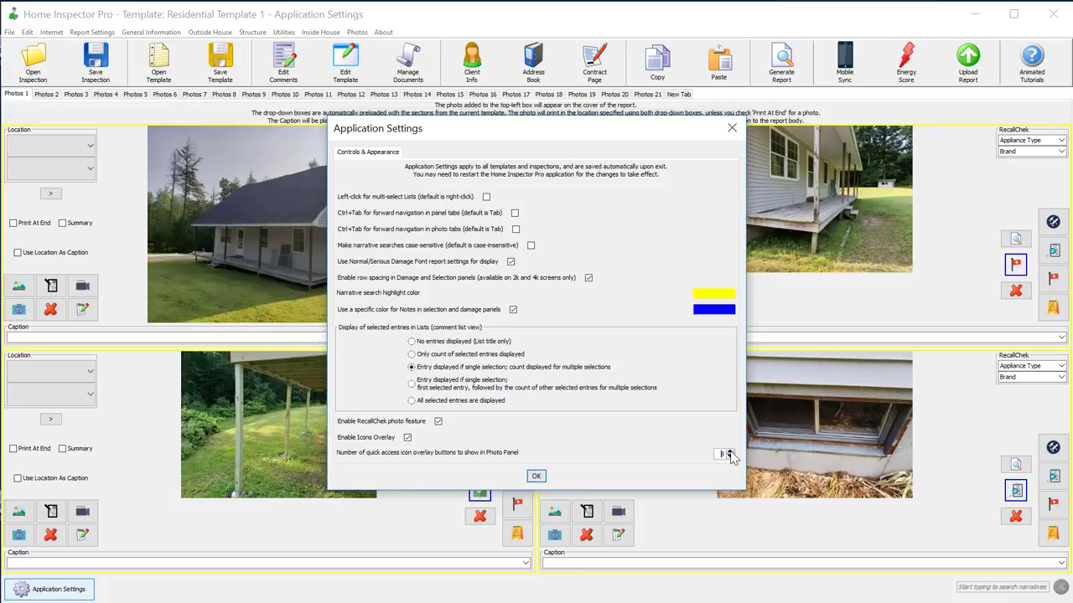
click(730, 450)
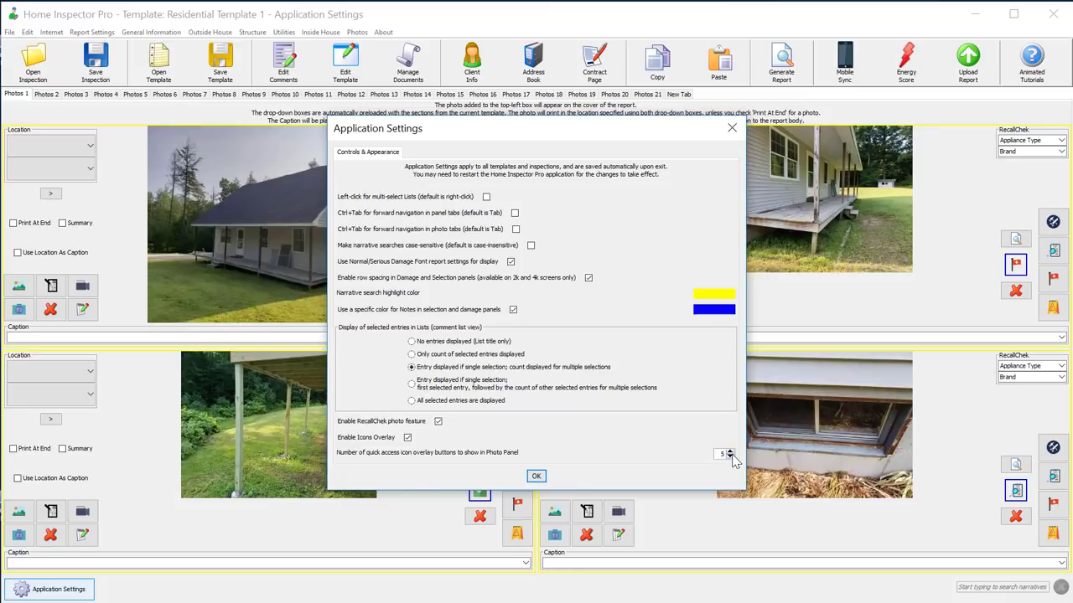
click(729, 457)
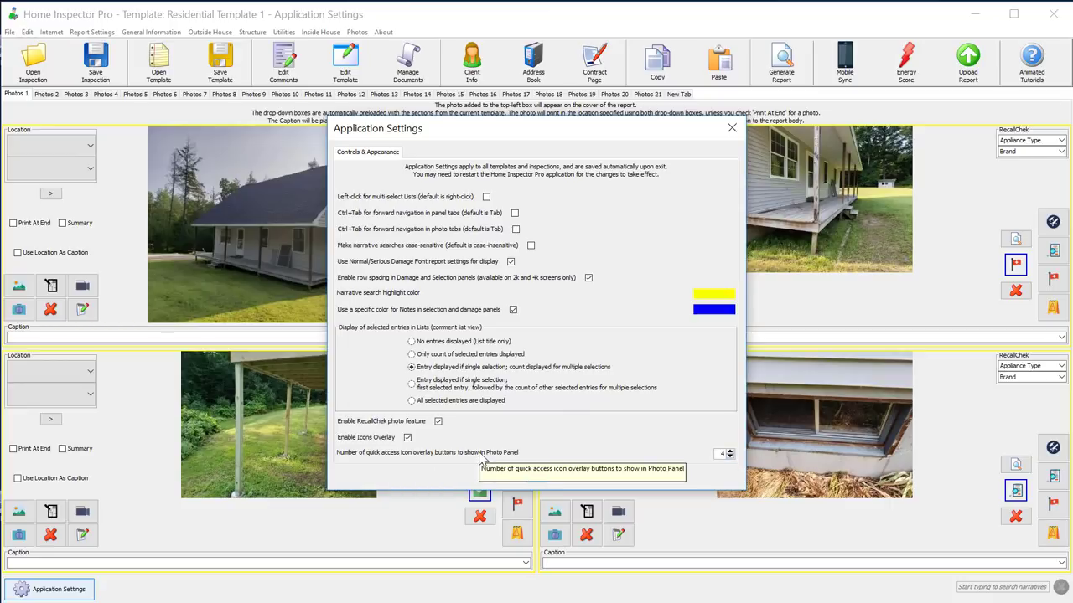
click(731, 127)
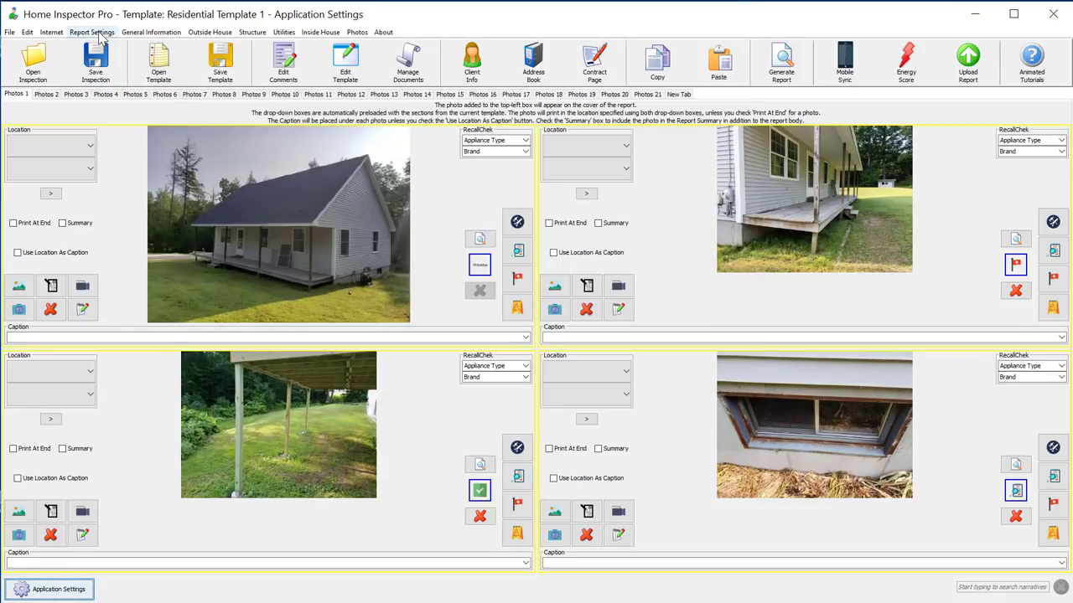
click(92, 32)
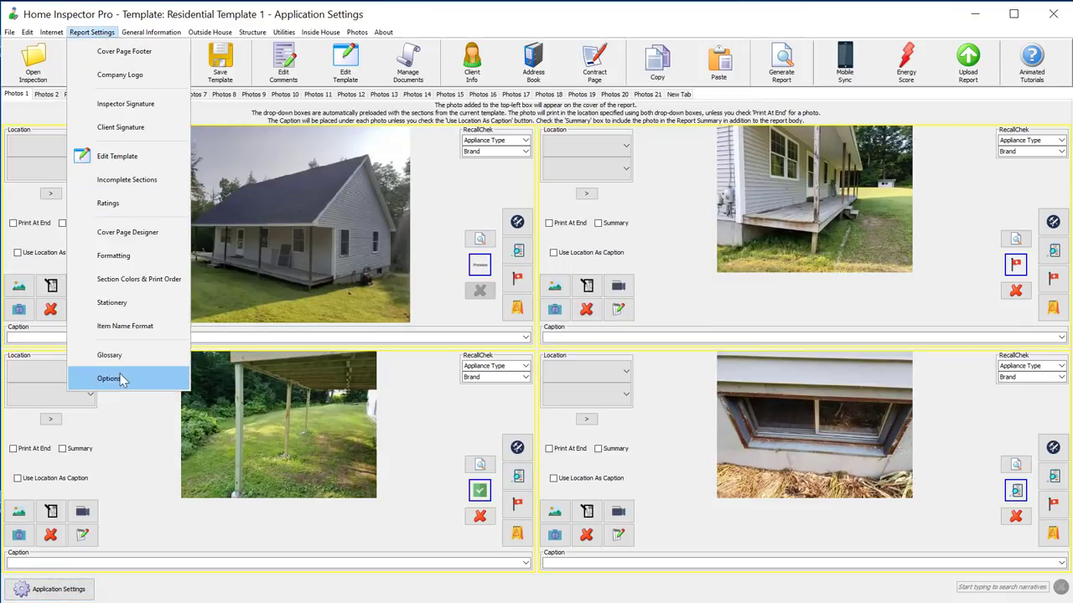
click(109, 378)
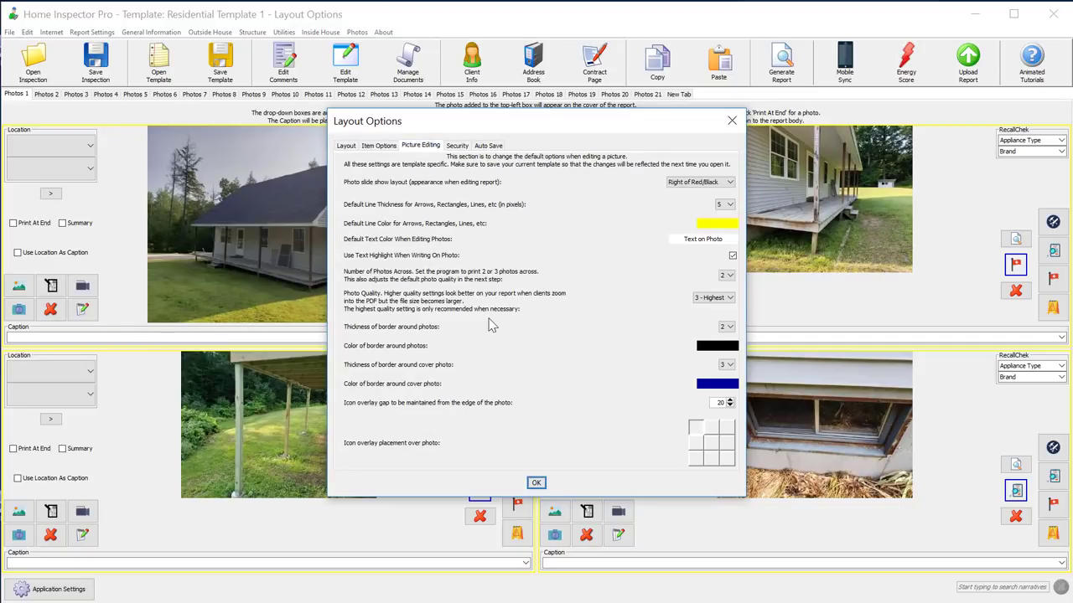
mouse_move(698, 450)
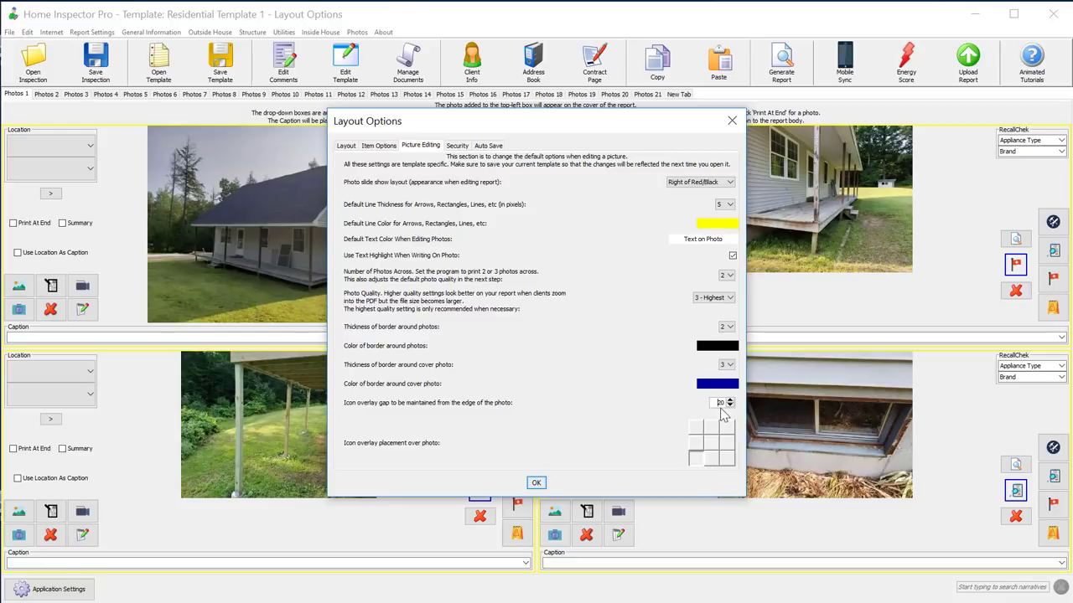
mouse_move(184, 503)
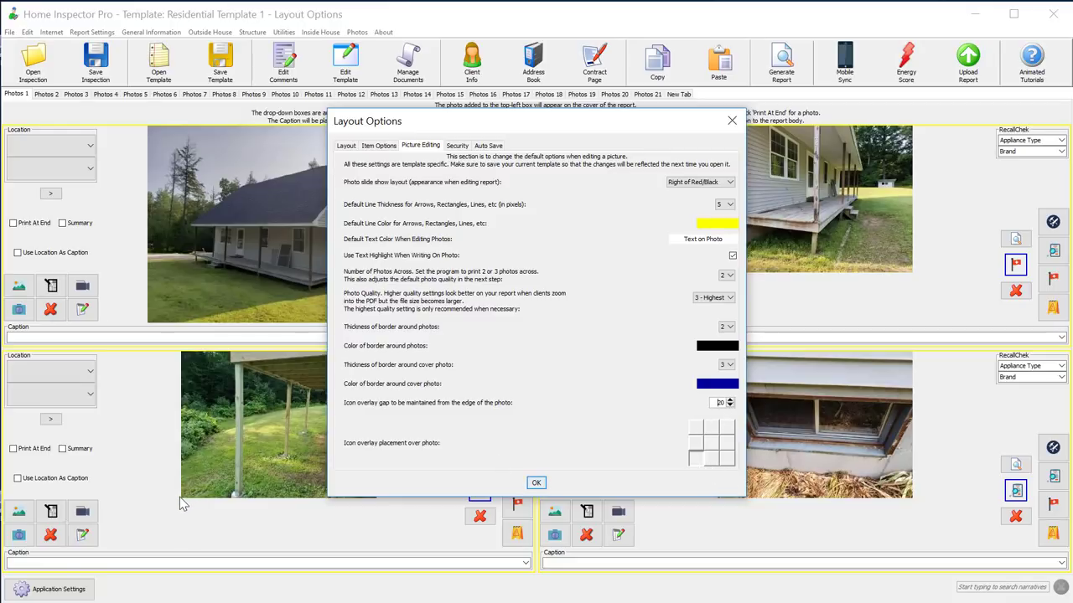
mouse_move(195, 493)
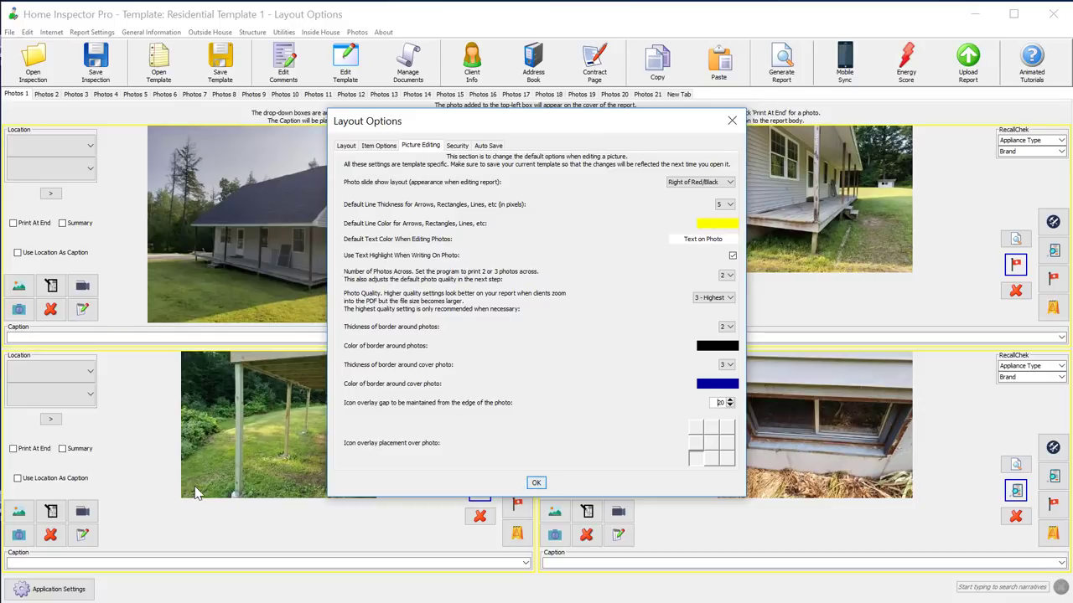
mouse_move(723, 416)
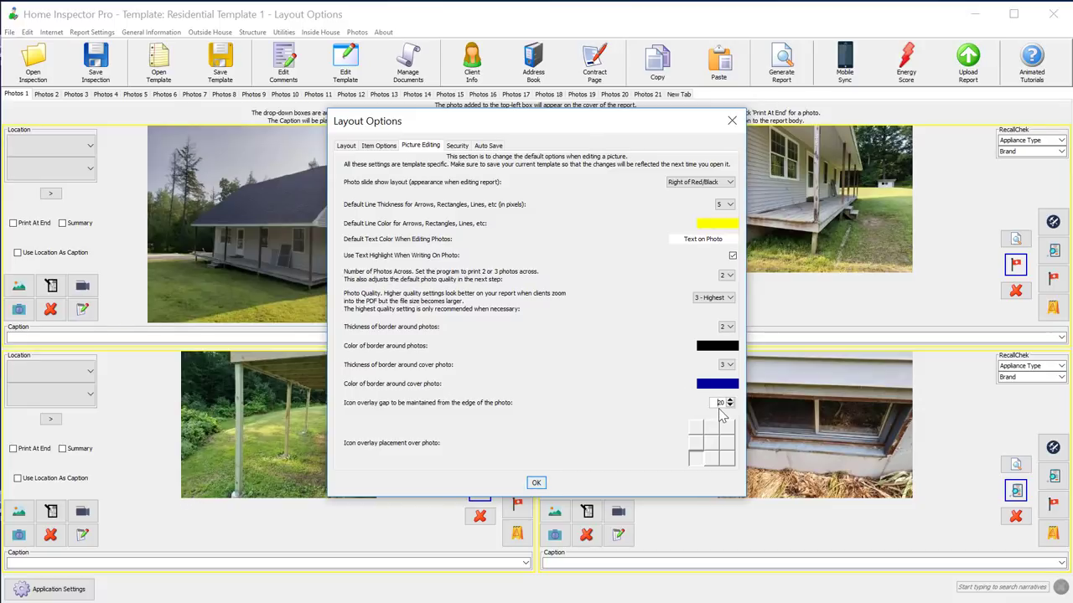
mouse_move(619, 418)
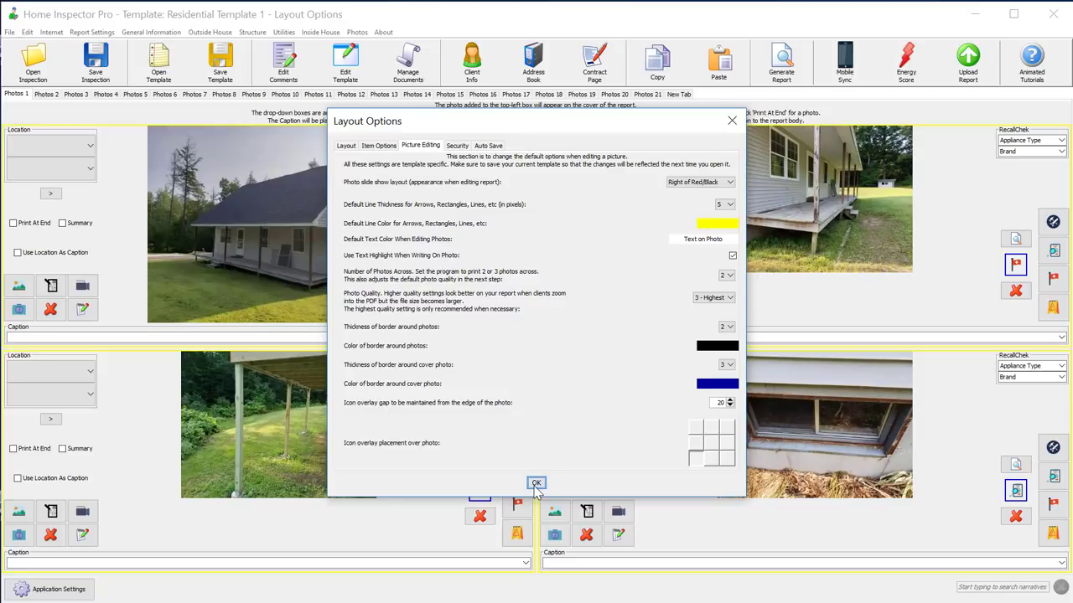
click(537, 484)
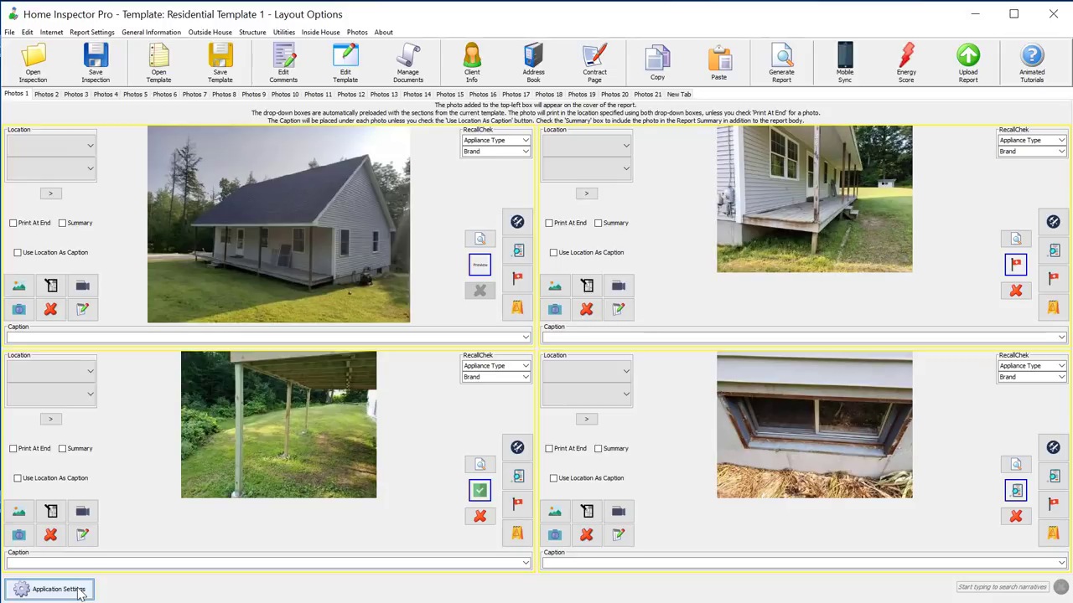
mouse_move(197, 461)
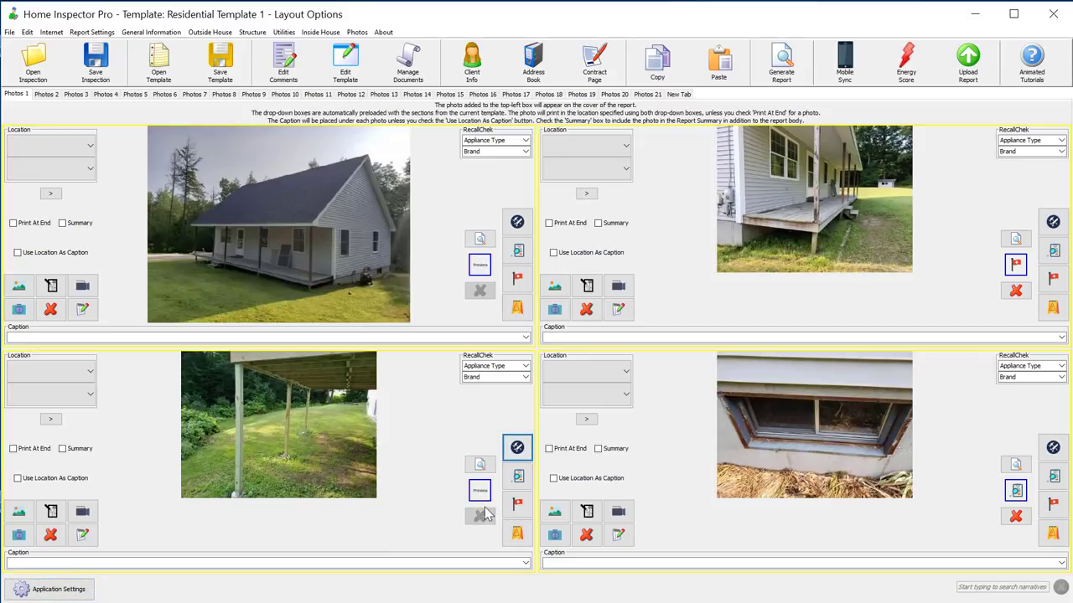
Step: Clear the overlay icon from the under-porch photo with its red X
click(517, 503)
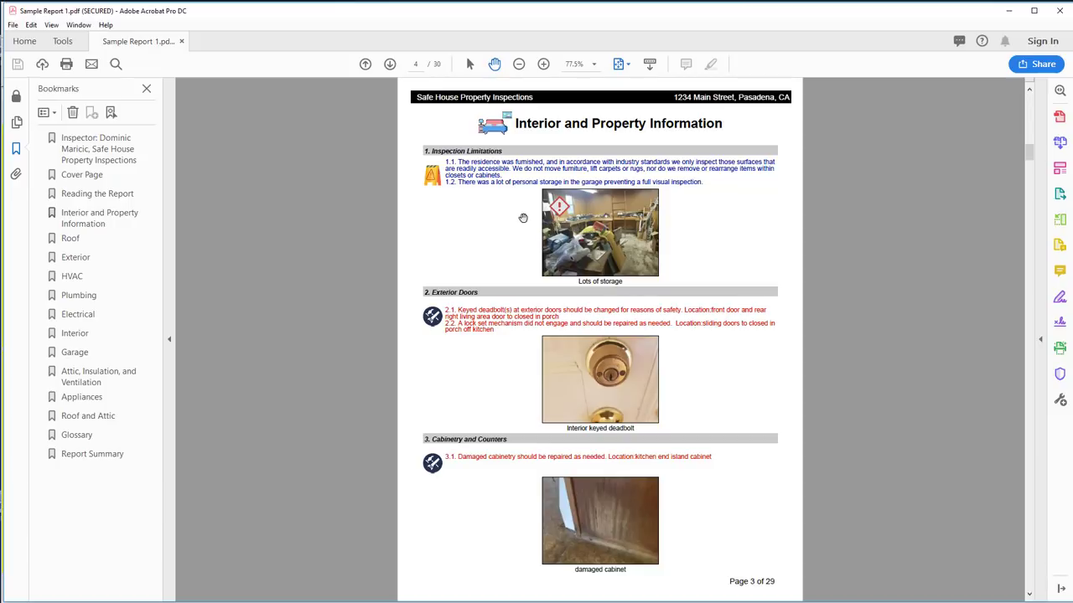
mouse_move(380, 199)
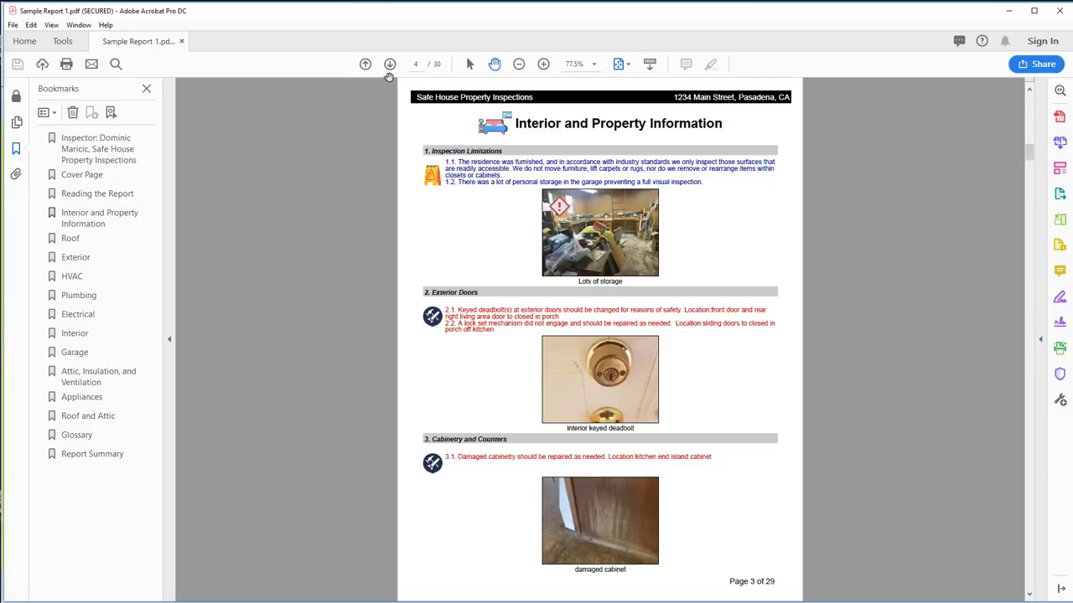
Step: Advance three pages with Next Page to reach the Exterior findings with rating icons beside photos
click(390, 64)
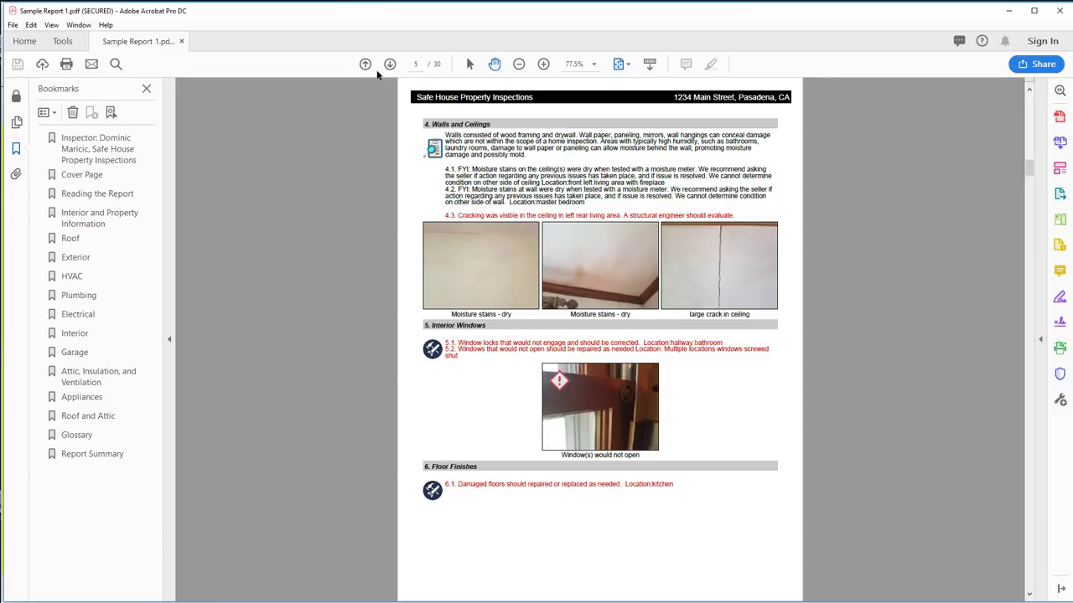
click(390, 63)
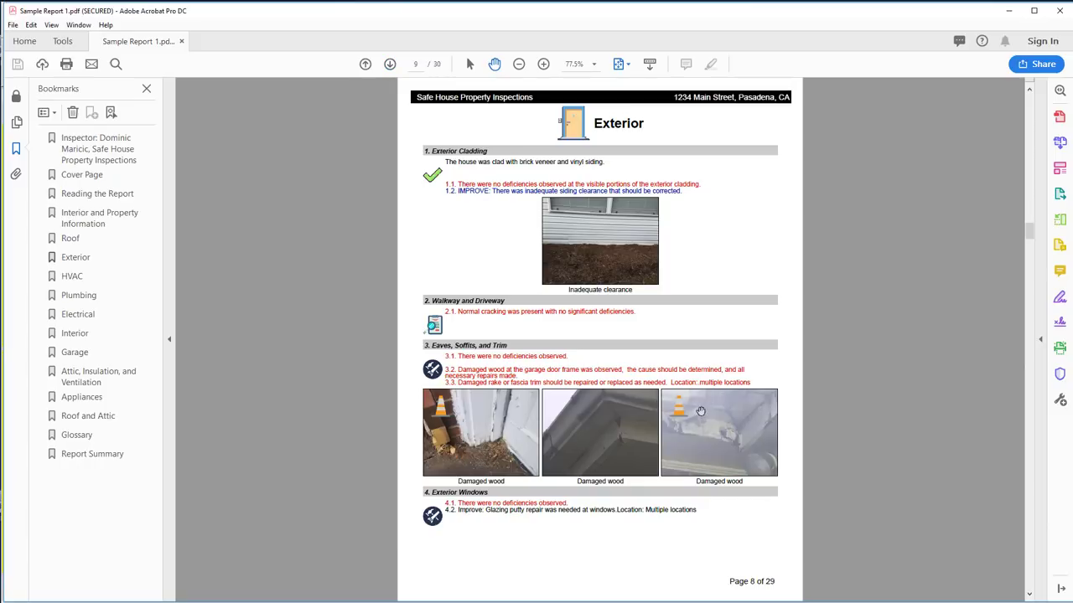
click(389, 64)
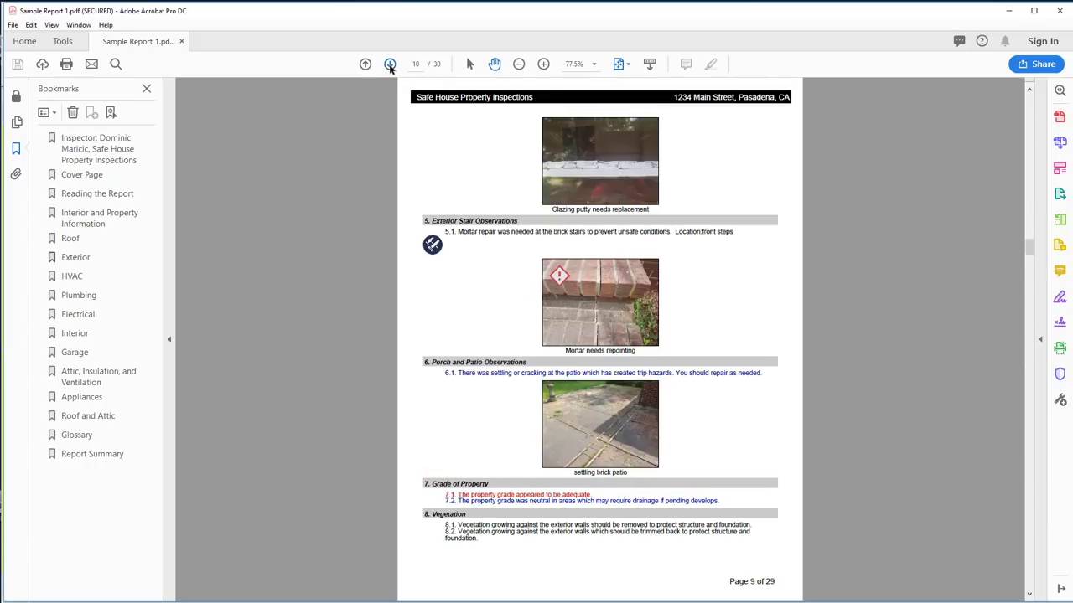